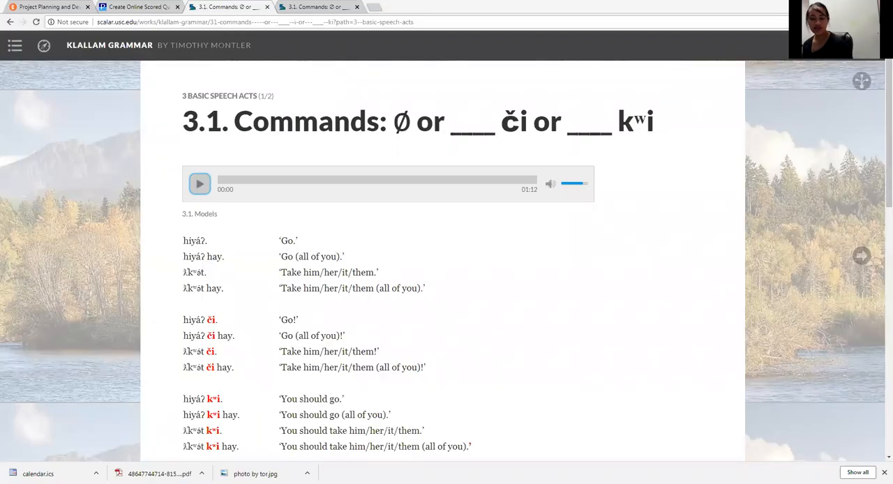
pyautogui.moveTo(528, 293)
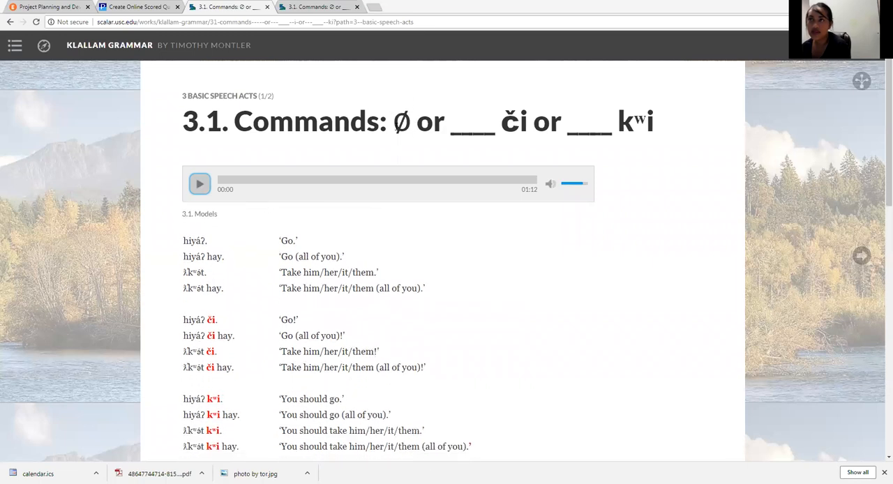
# Start the 3.1 Models audio recording of the command sentences and let it run
pyautogui.doubleClick(402, 120)
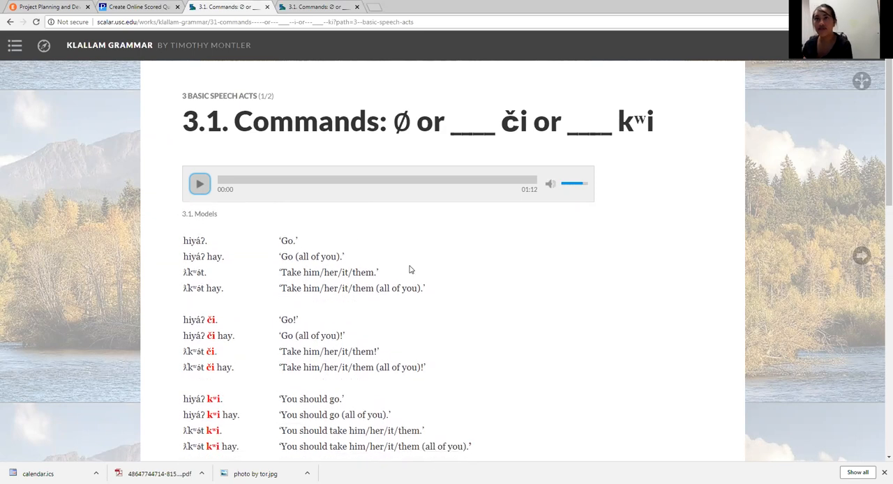
pyautogui.moveTo(325, 259)
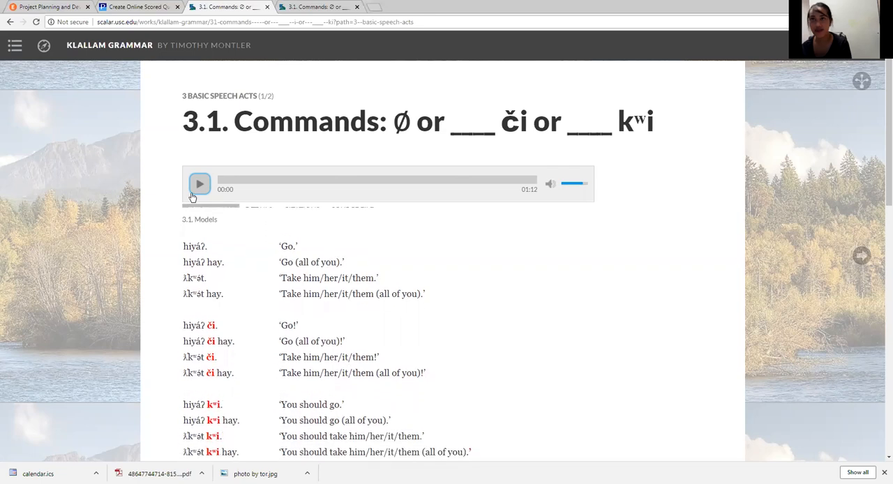
pyautogui.click(200, 184)
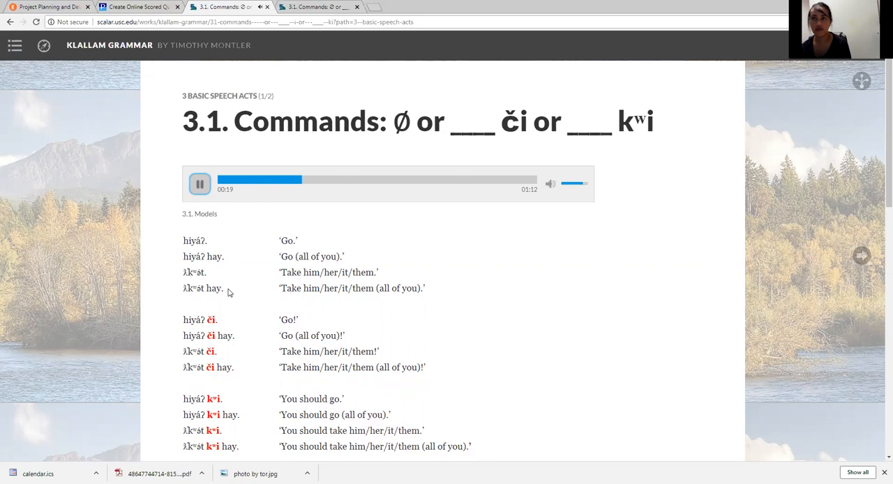
pyautogui.scroll(-3)
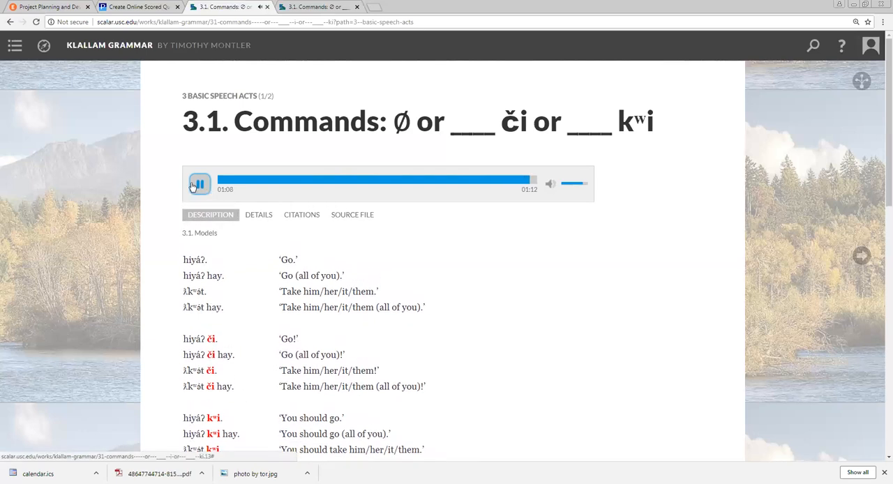
# Halt the commands recording so the player resets, revealing the 17-second dialogue clip below
pyautogui.click(198, 184)
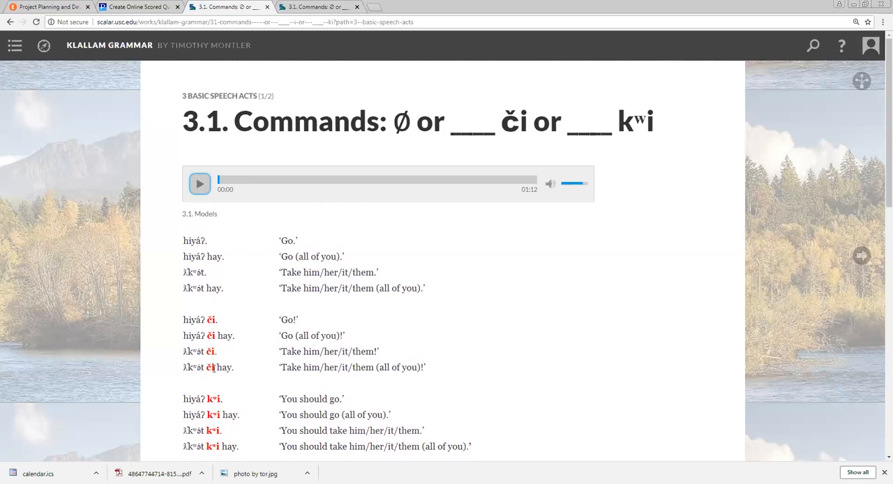
pyautogui.moveTo(234, 371)
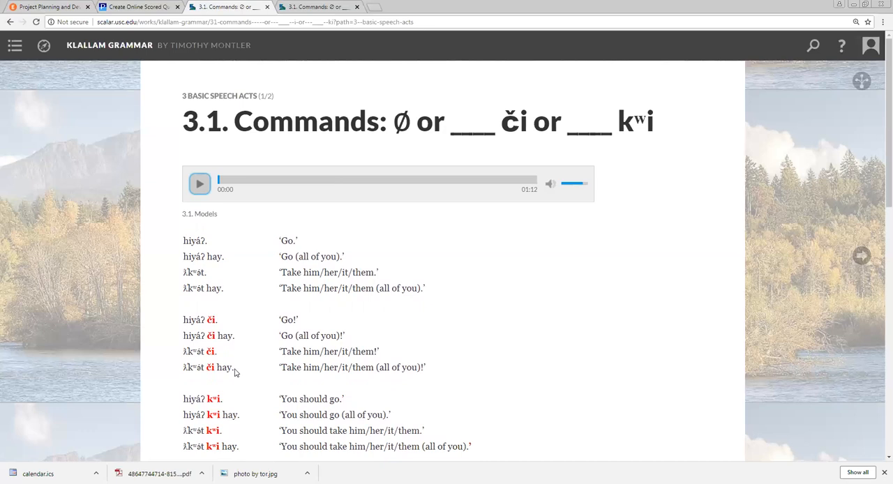
pyautogui.moveTo(231, 332)
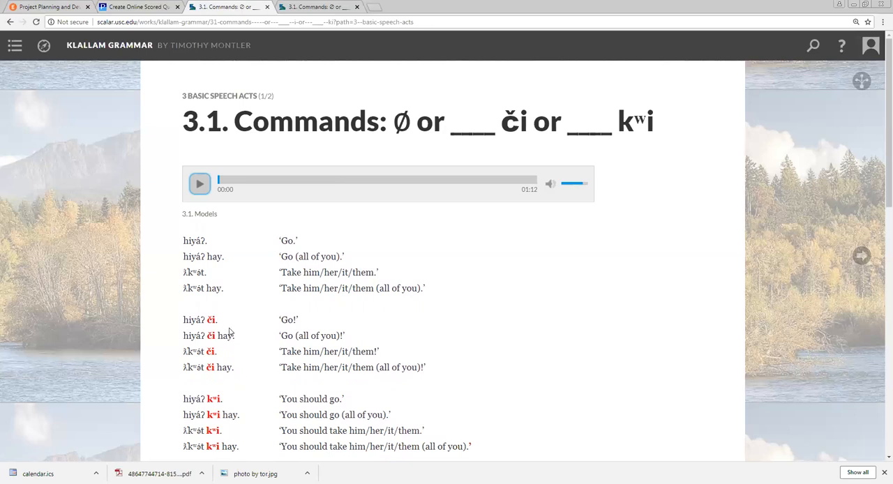
pyautogui.moveTo(439, 321)
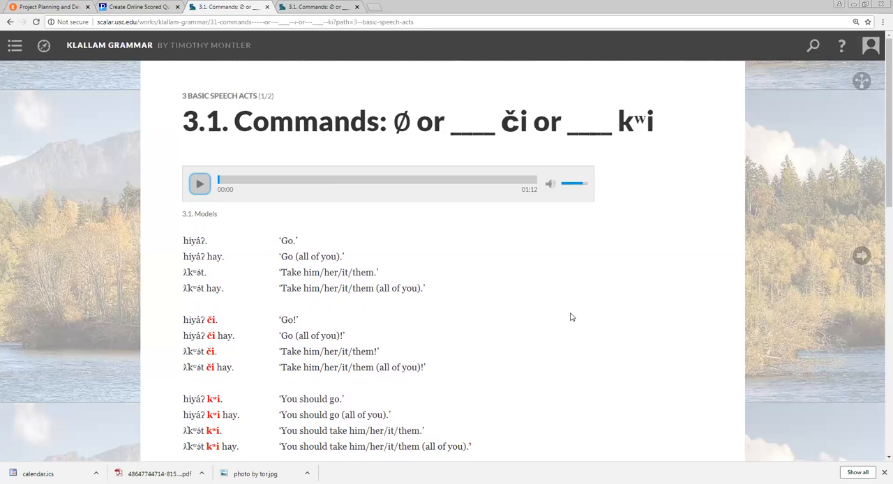
pyautogui.scroll(-3)
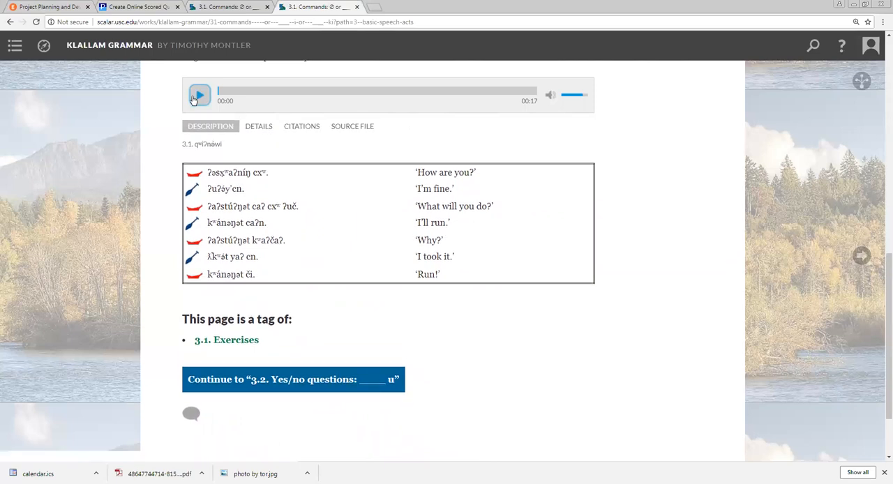
# Play the 17-second Klallam dialogue clip, then move on to the 3.1 Exercises page
pyautogui.click(199, 95)
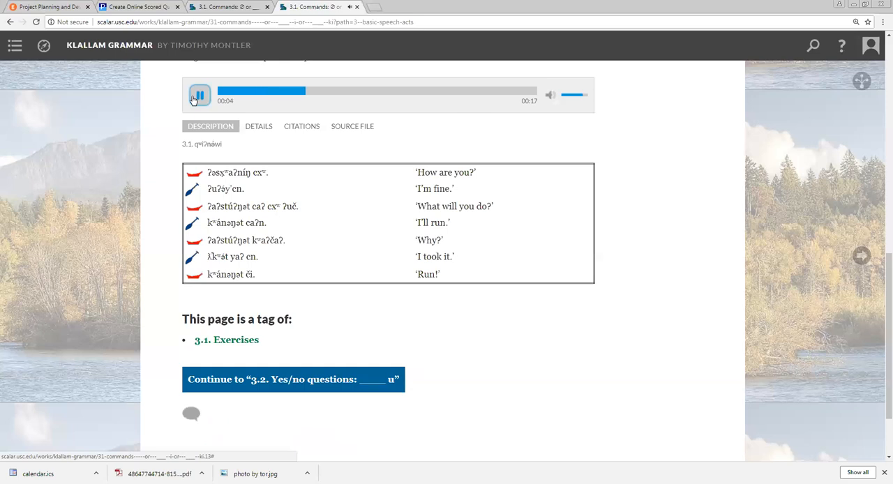
pyautogui.click(199, 95)
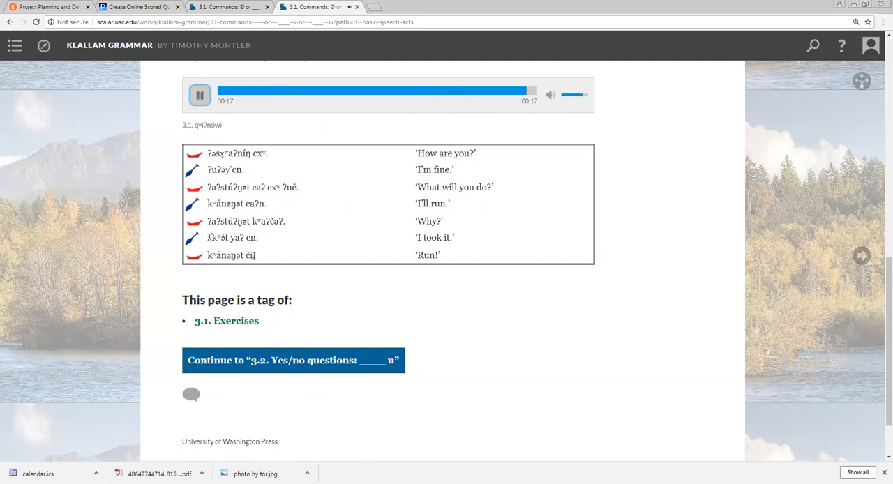
pyautogui.click(226, 321)
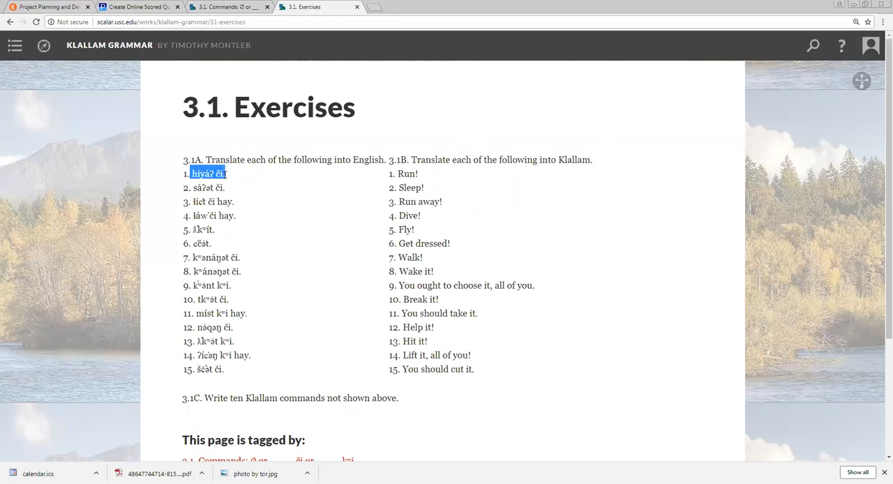
pyautogui.click(235, 179)
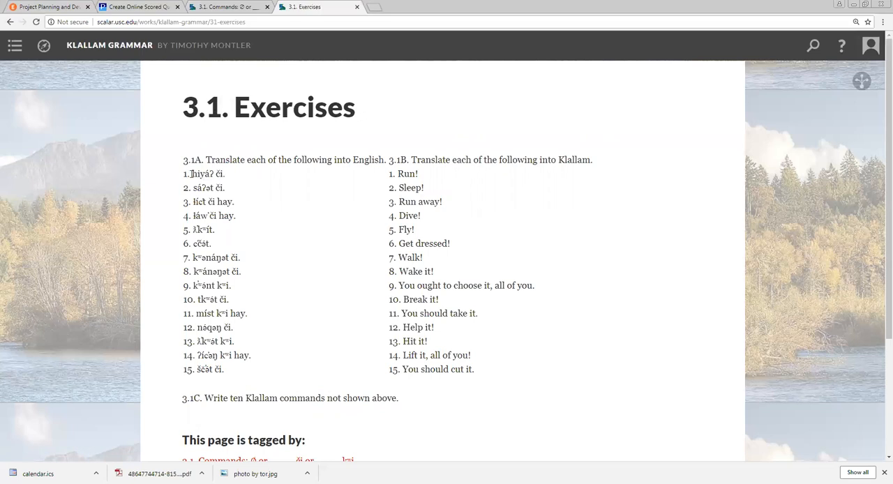
pyautogui.doubleClick(206, 173)
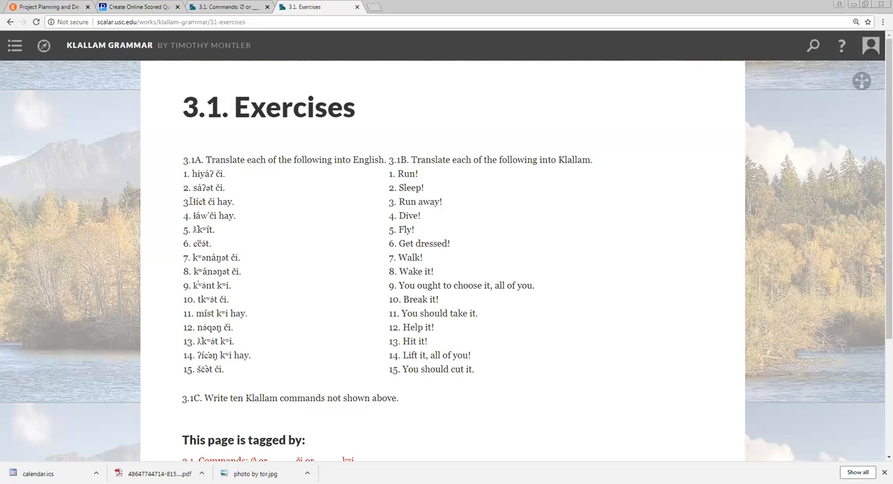
pyautogui.doubleClick(226, 201)
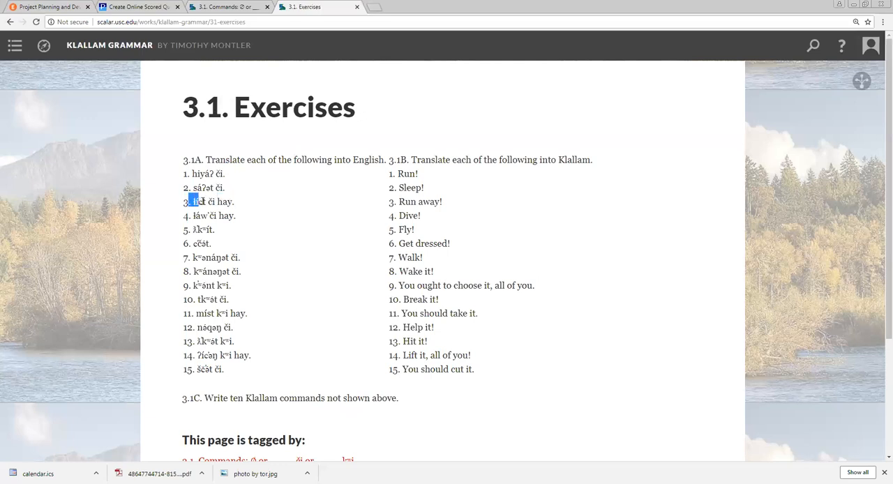
pyautogui.doubleClick(198, 201)
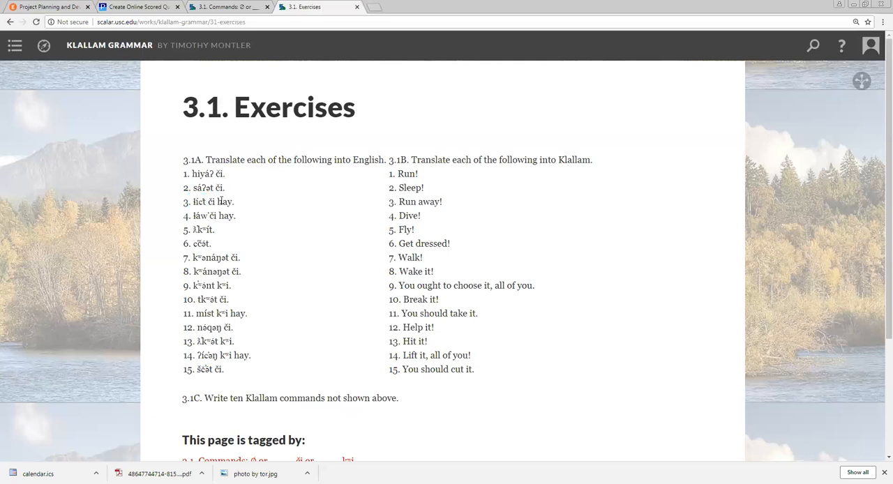
pyautogui.moveTo(343, 187)
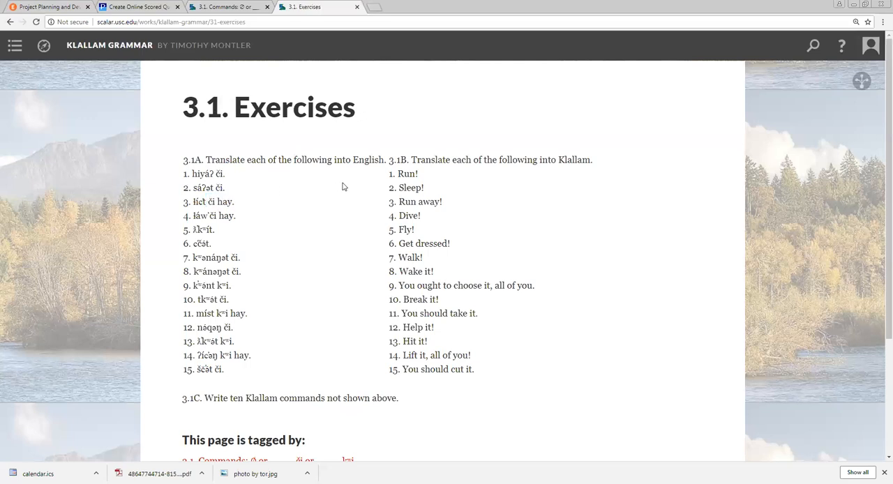
pyautogui.doubleClick(407, 175)
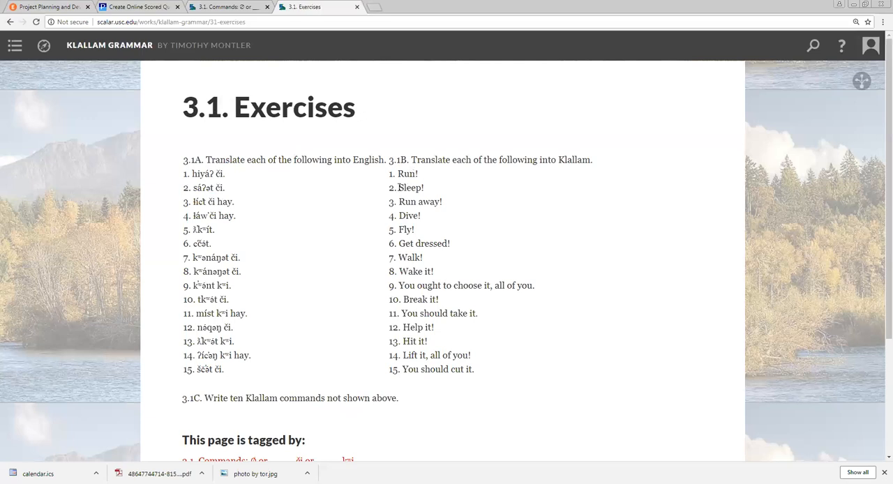
pyautogui.doubleClick(411, 187)
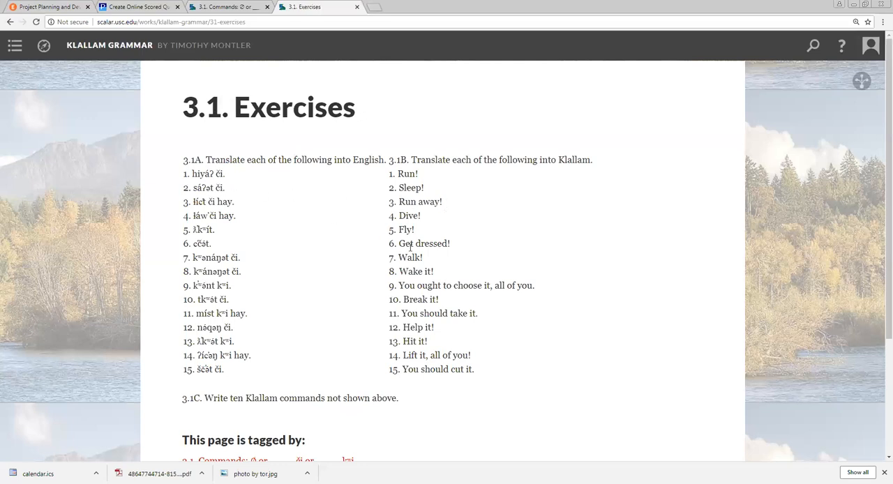
pyautogui.moveTo(381, 346)
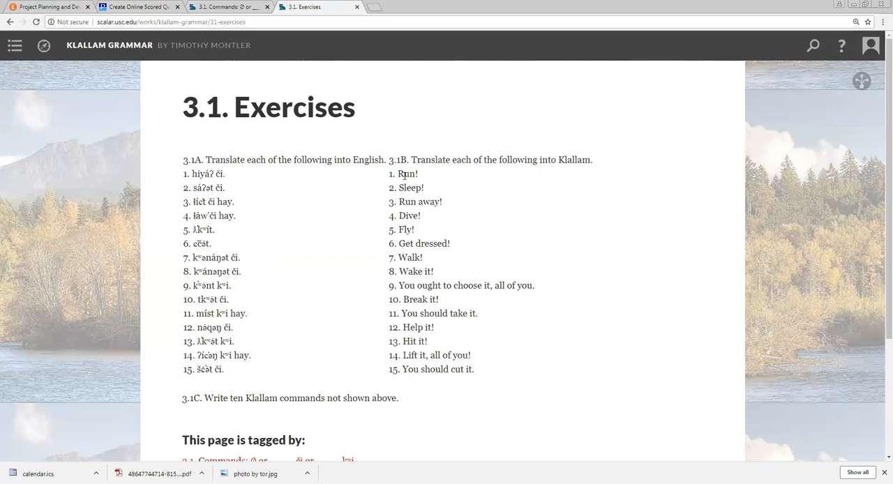
pyautogui.moveTo(402, 174)
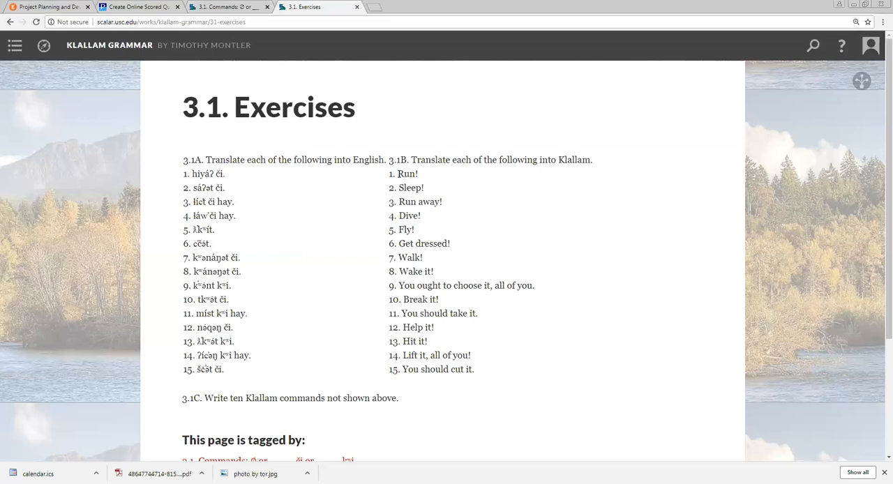